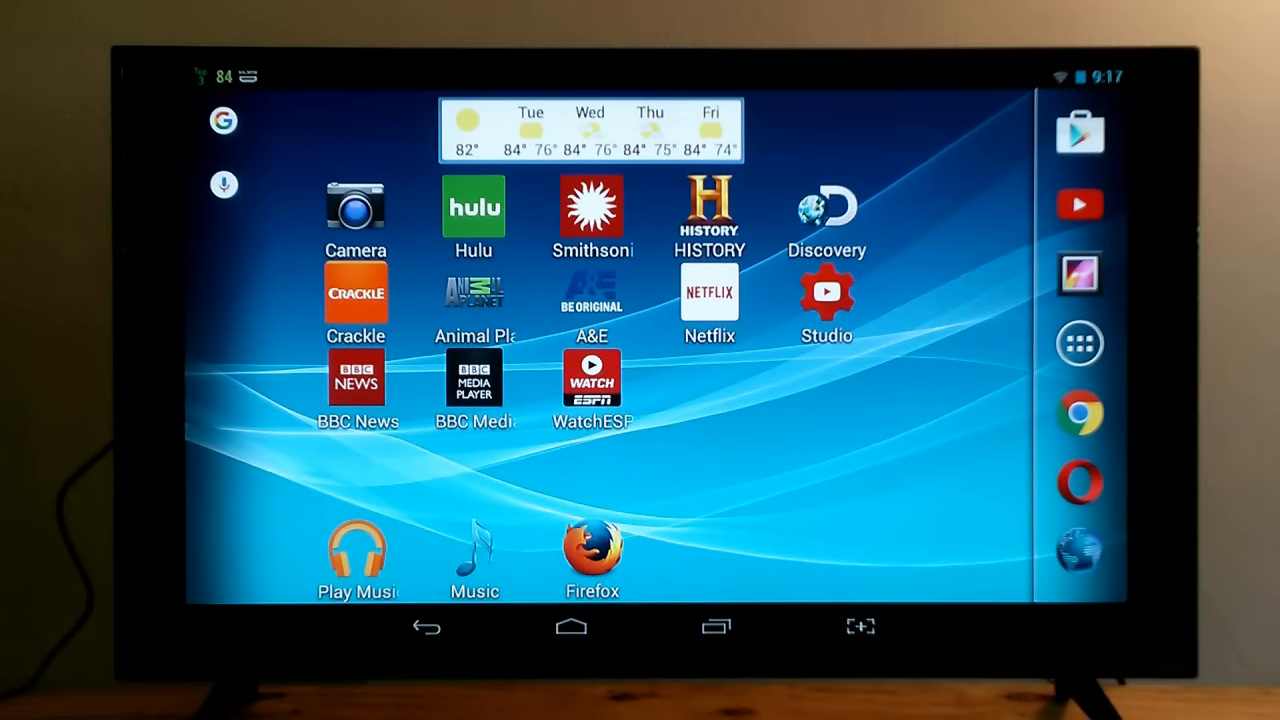
# Launch Chrome from the launcher dock to load the google.com homepage
pyautogui.click(1079, 415)
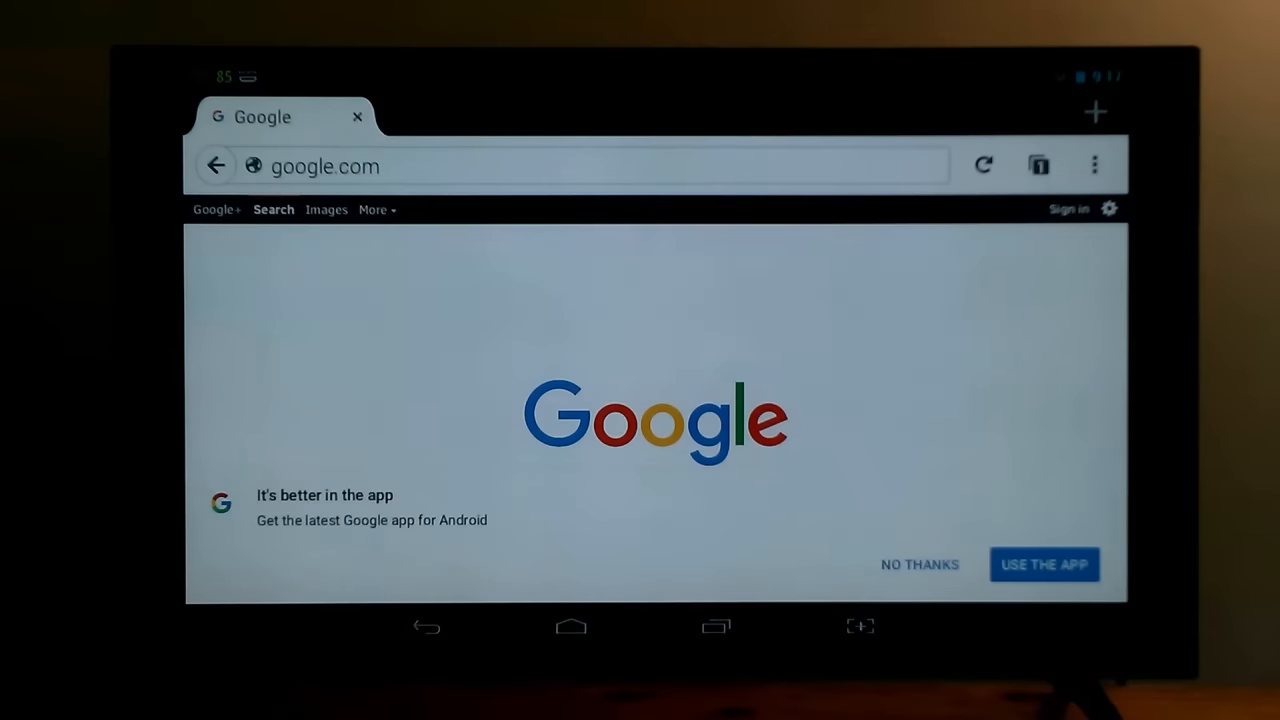